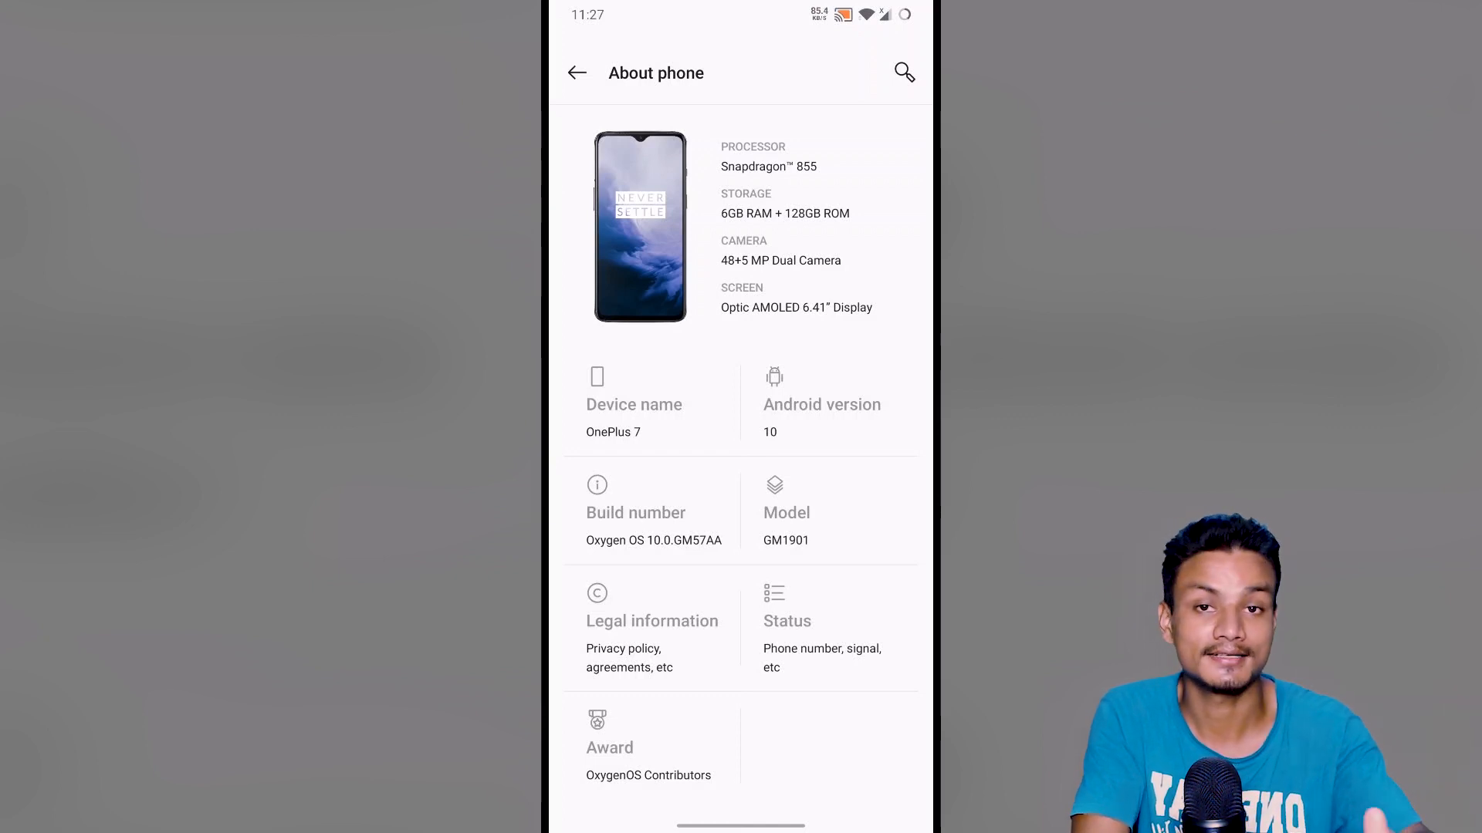
# Go from About phone back to Settings, into System, and onto the System updates page
pyautogui.click(576, 71)
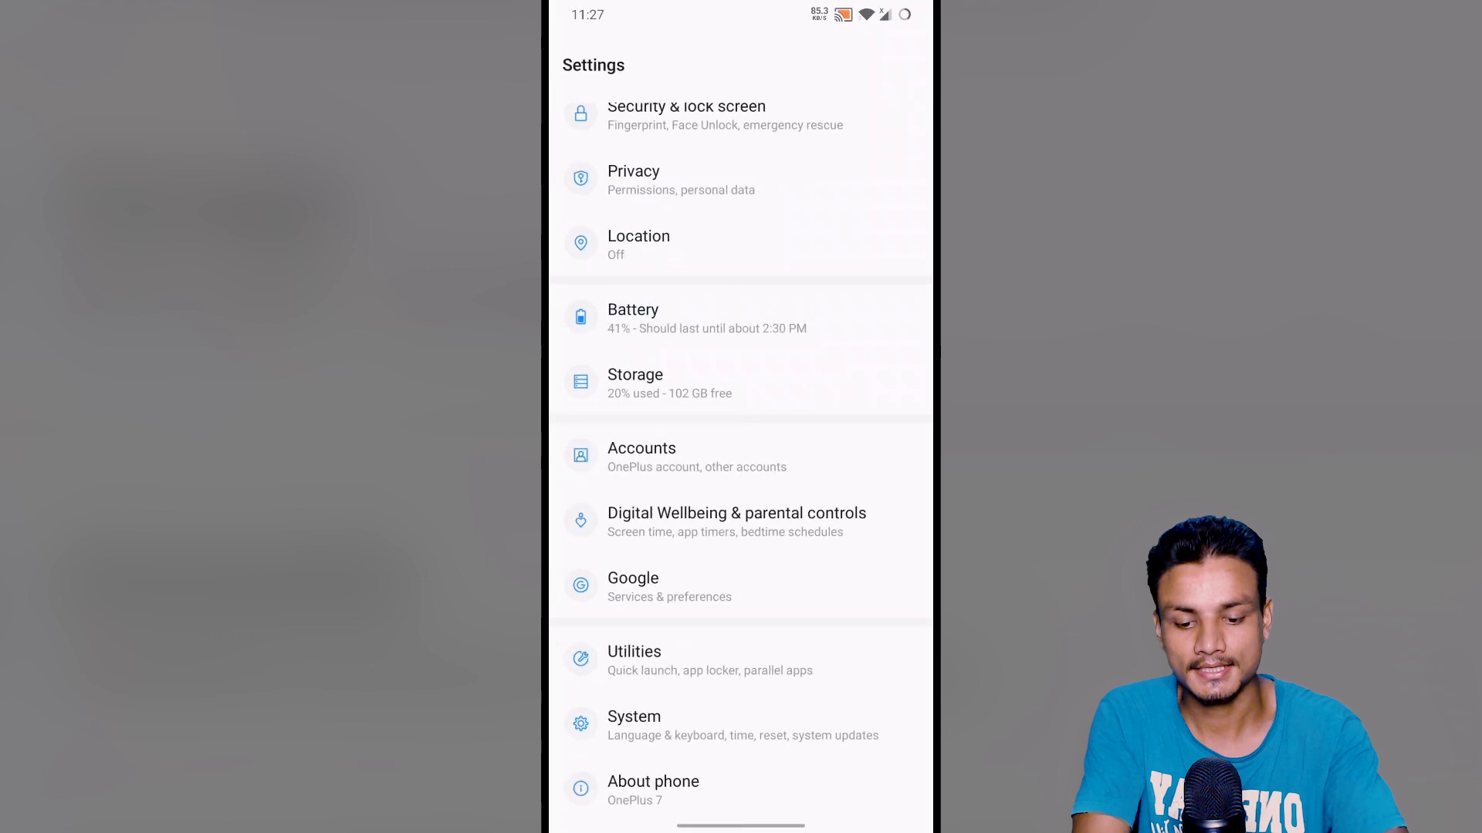
pyautogui.click(634, 717)
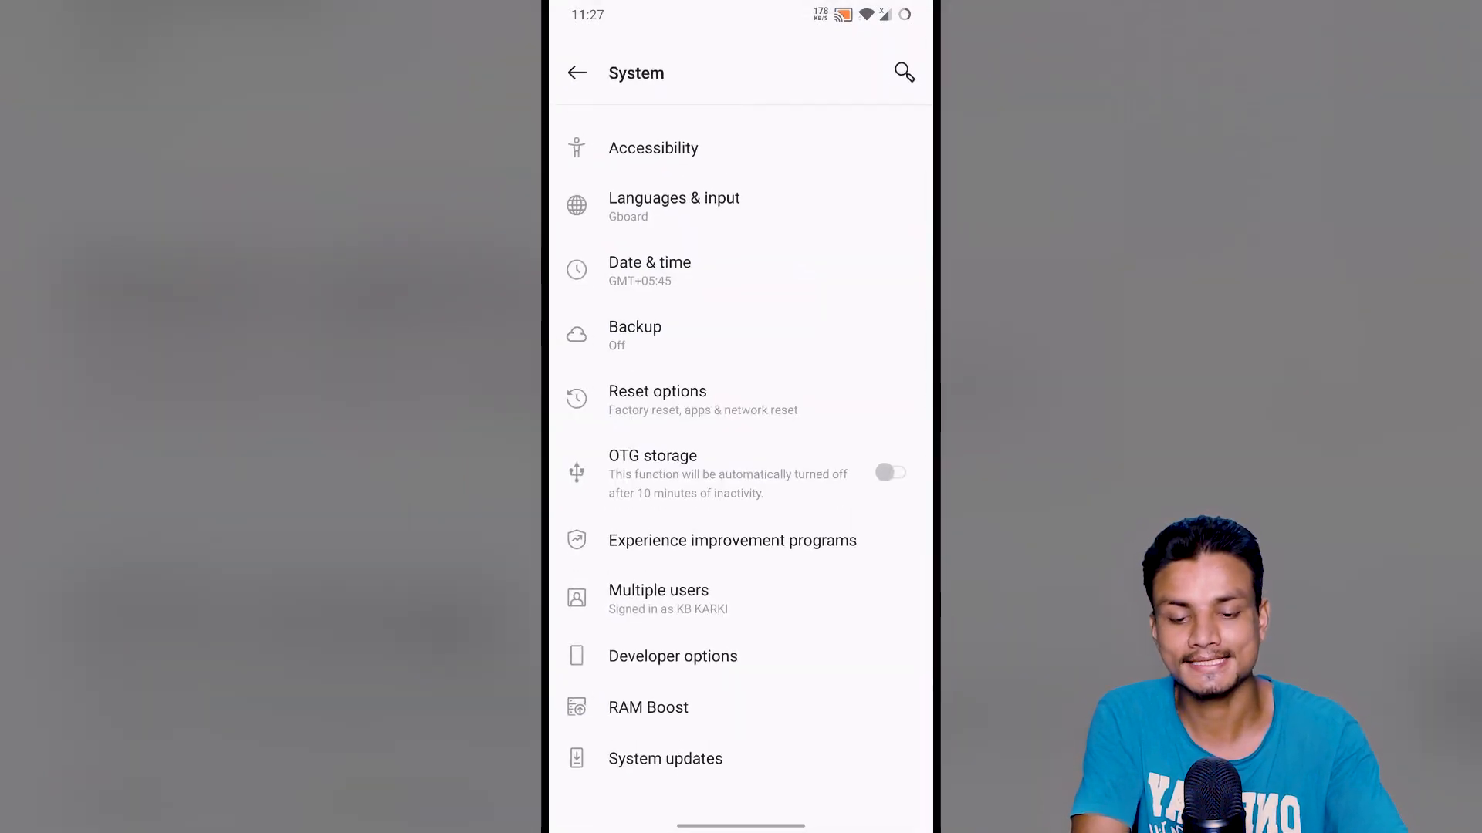
pyautogui.click(665, 759)
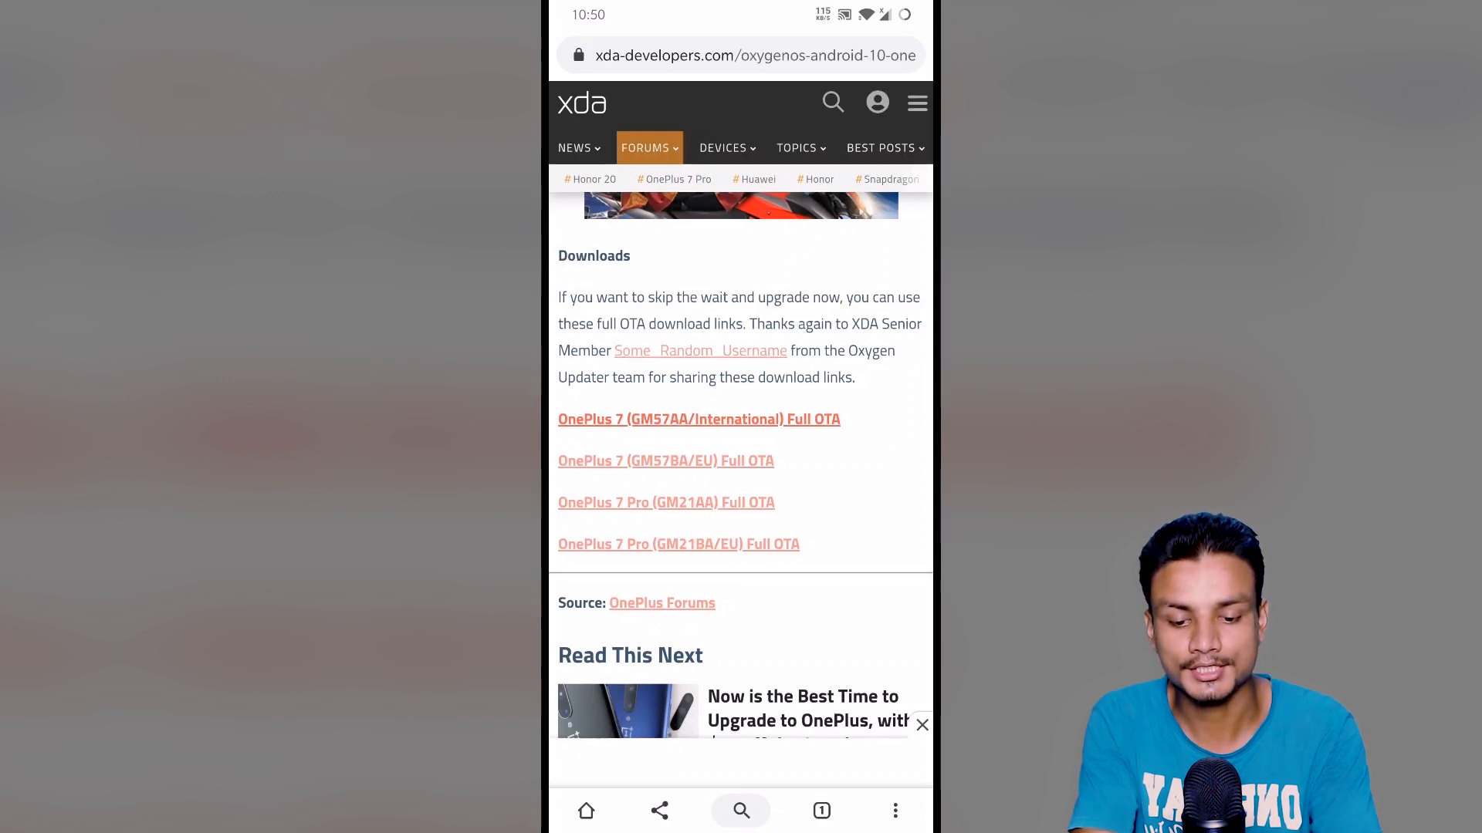
# Download the 'OnePlus 7 (GM57AA/International) Full OTA' zip, confirming the download prompt
pyautogui.click(698, 419)
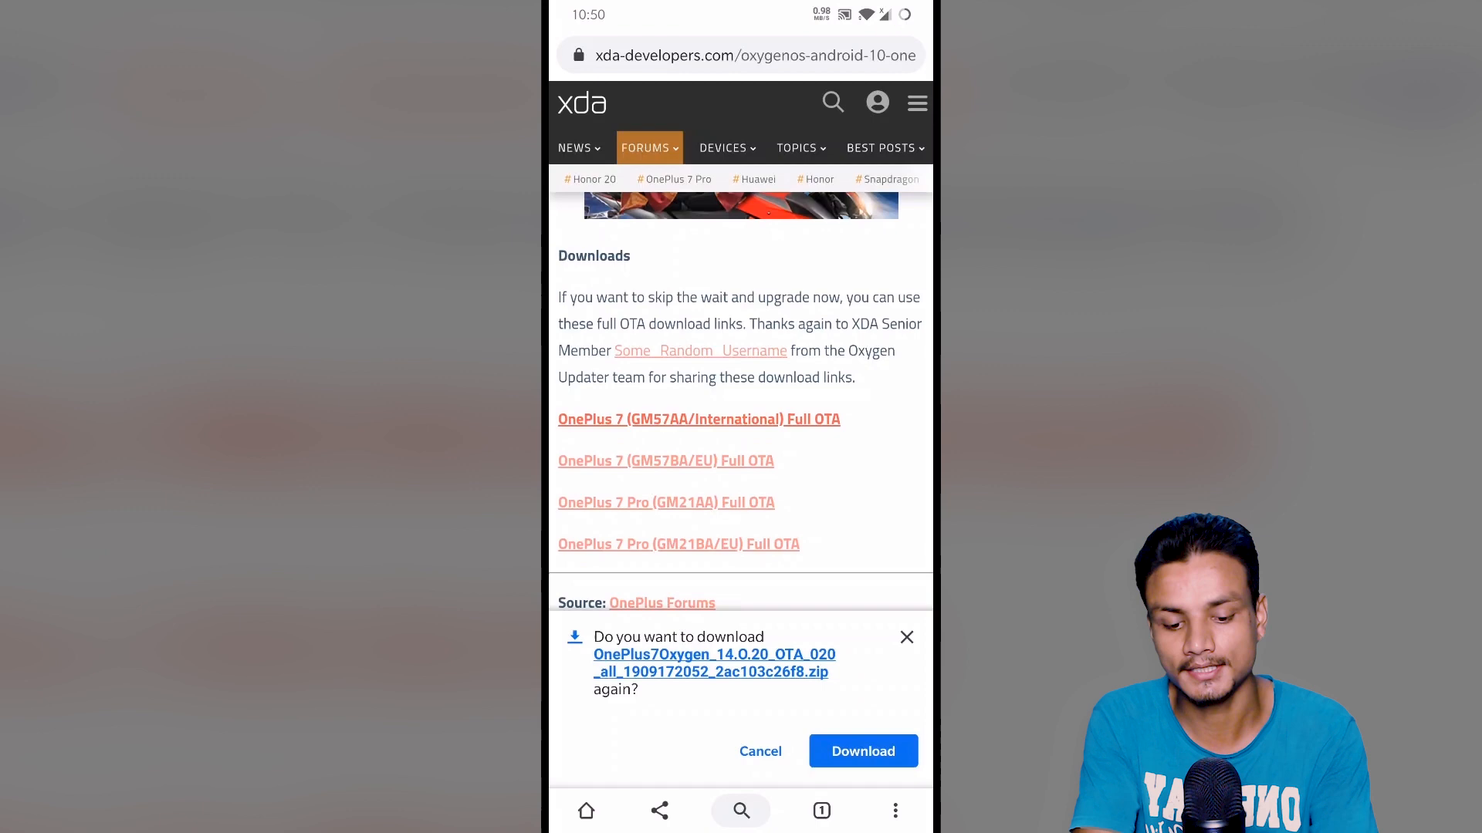
pyautogui.click(759, 751)
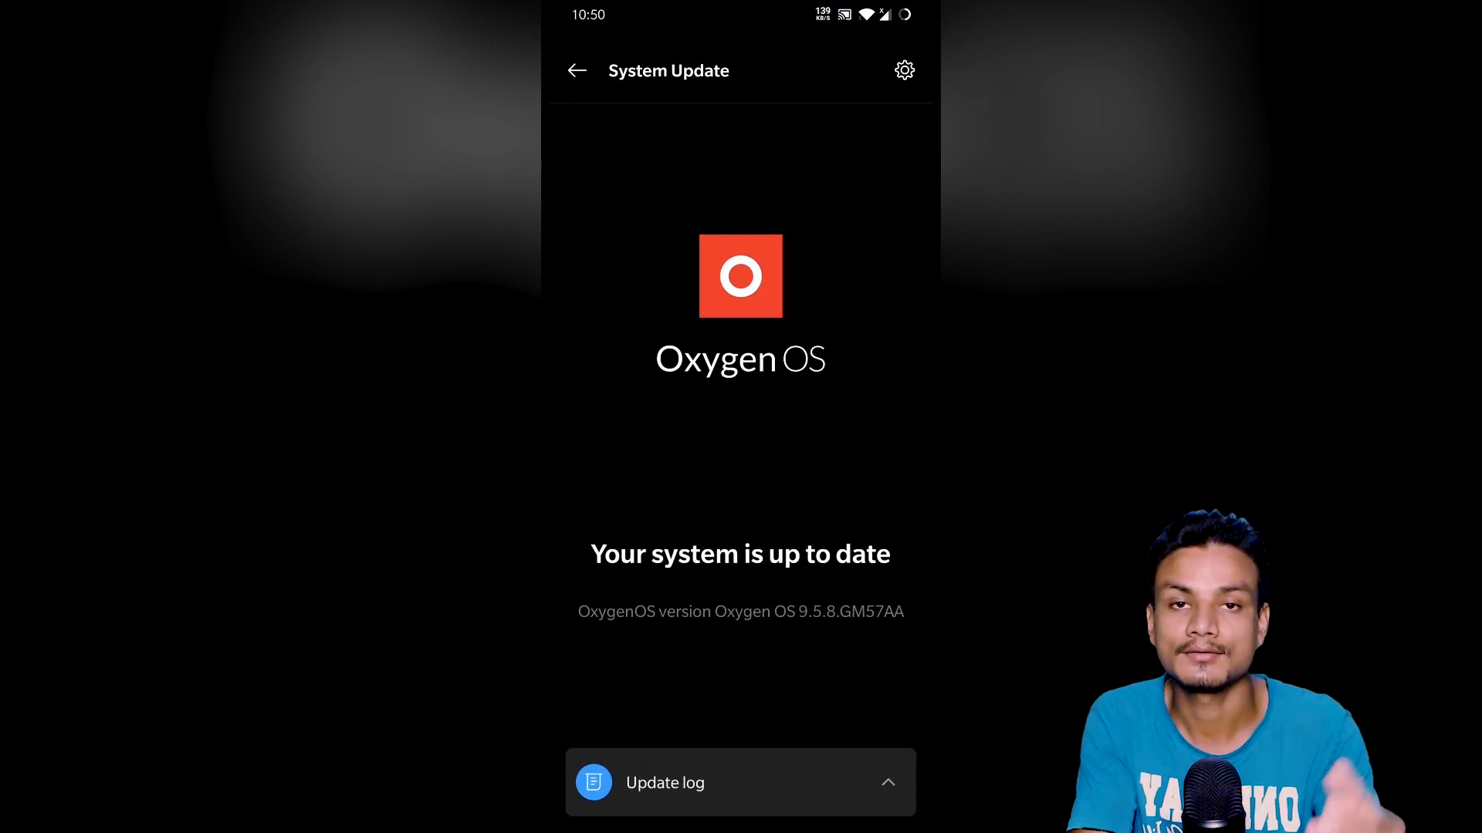
# From System Update's gear settings, choose the Local upgrade option
pyautogui.click(902, 70)
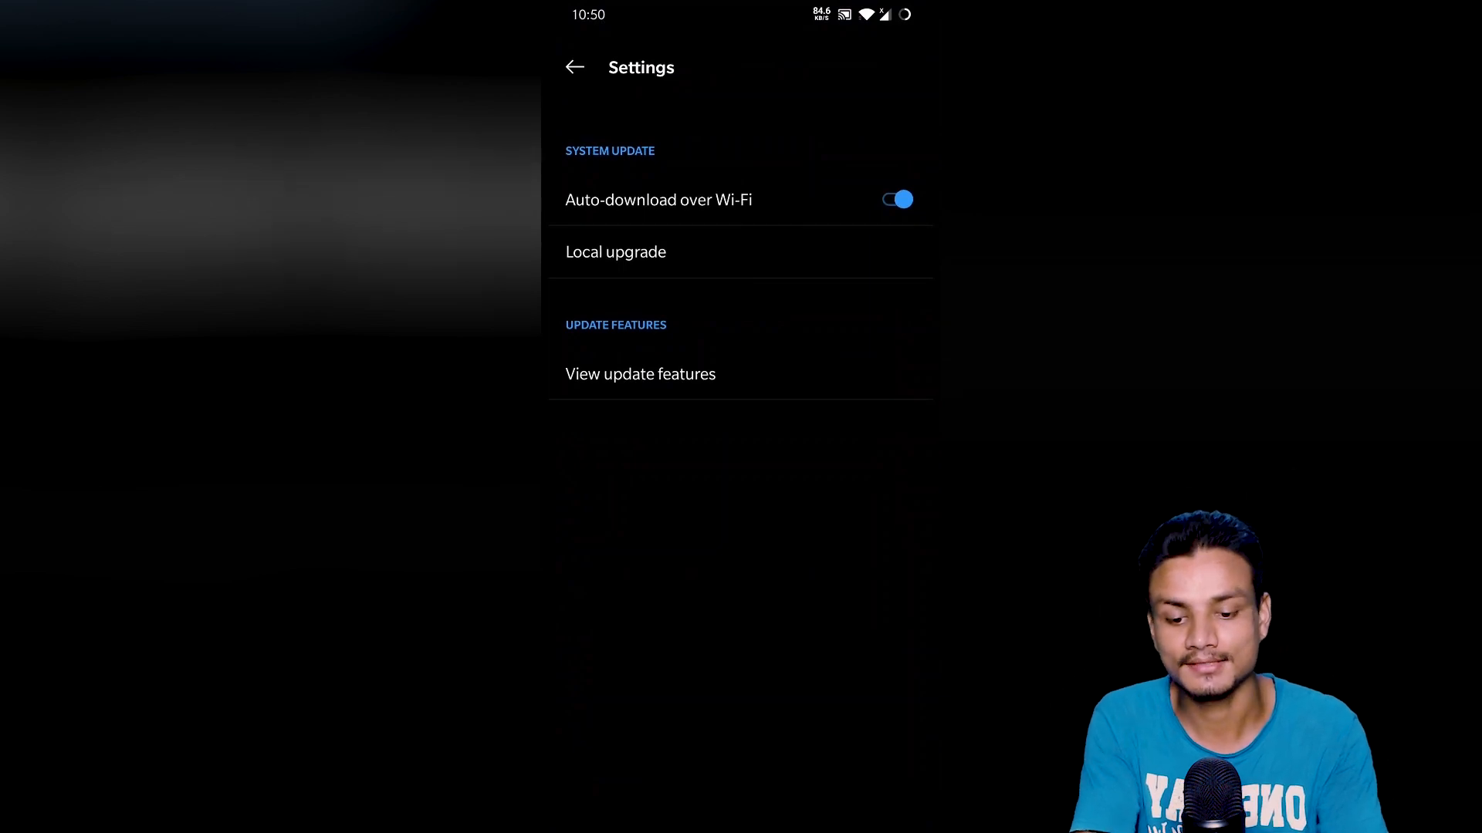
pyautogui.click(615, 251)
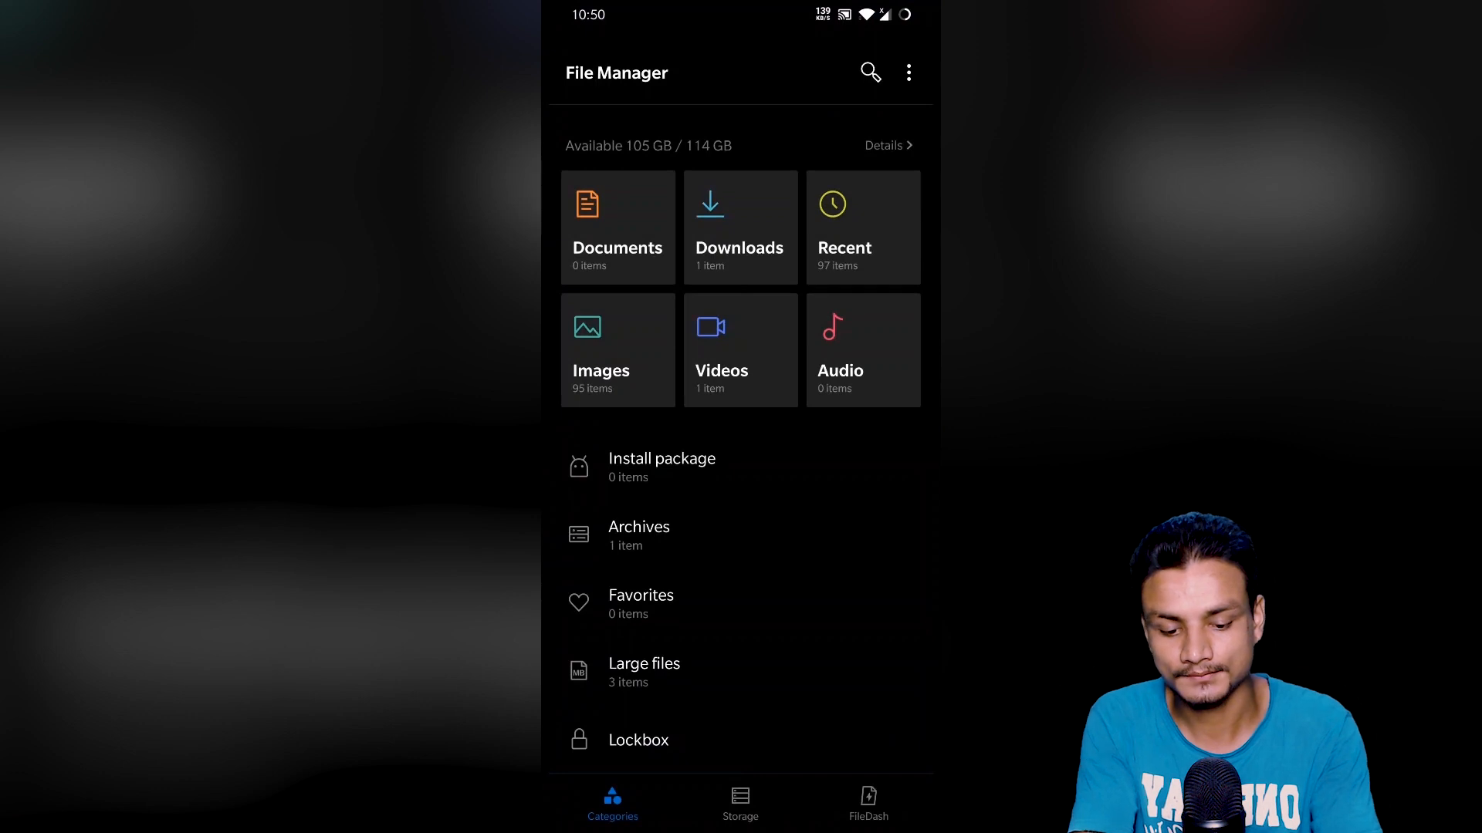
# Move the OTA zip from Storage > Download to the top level of internal storage
pyautogui.click(740, 804)
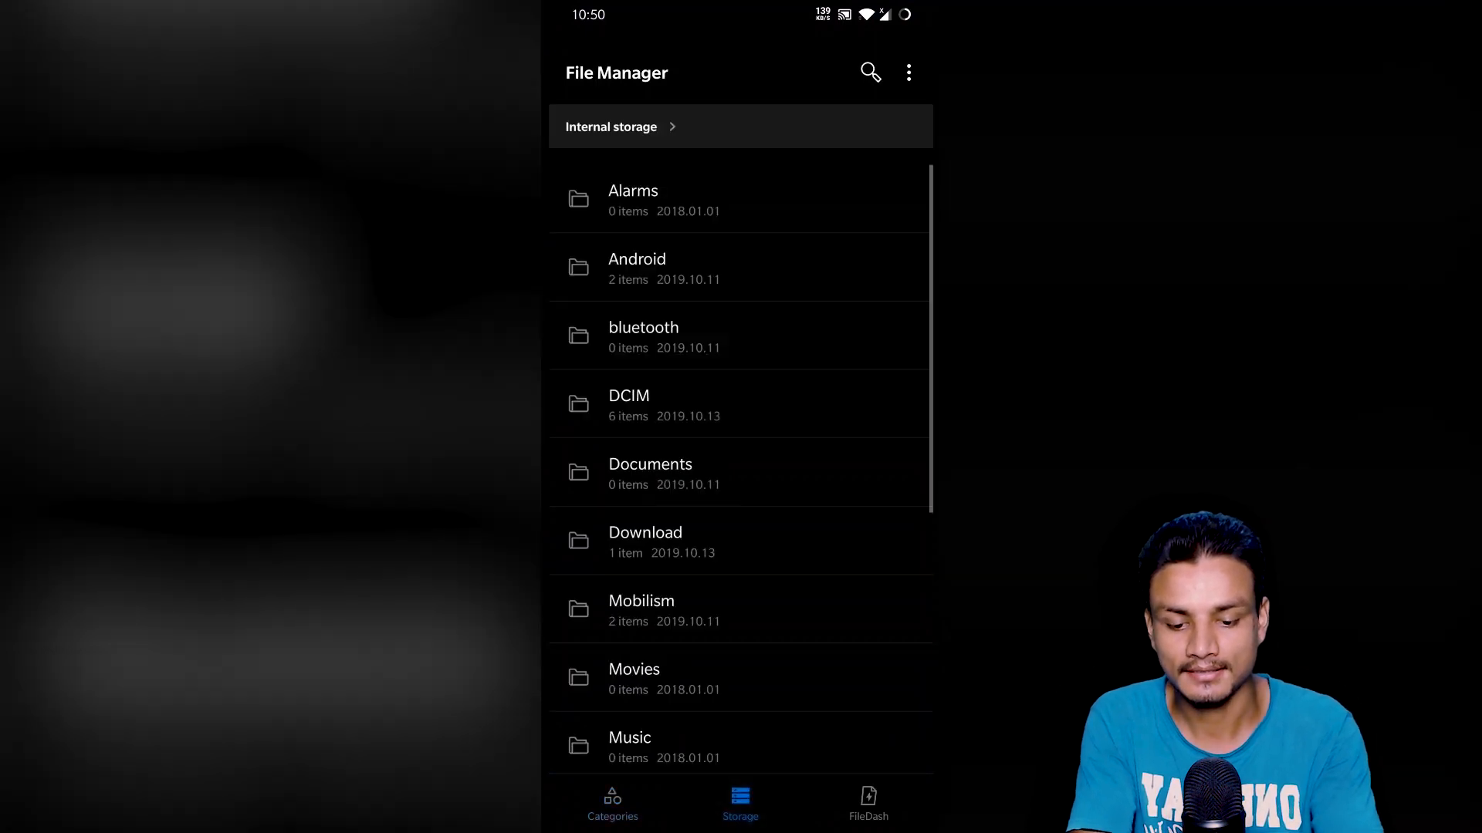
pyautogui.click(644, 542)
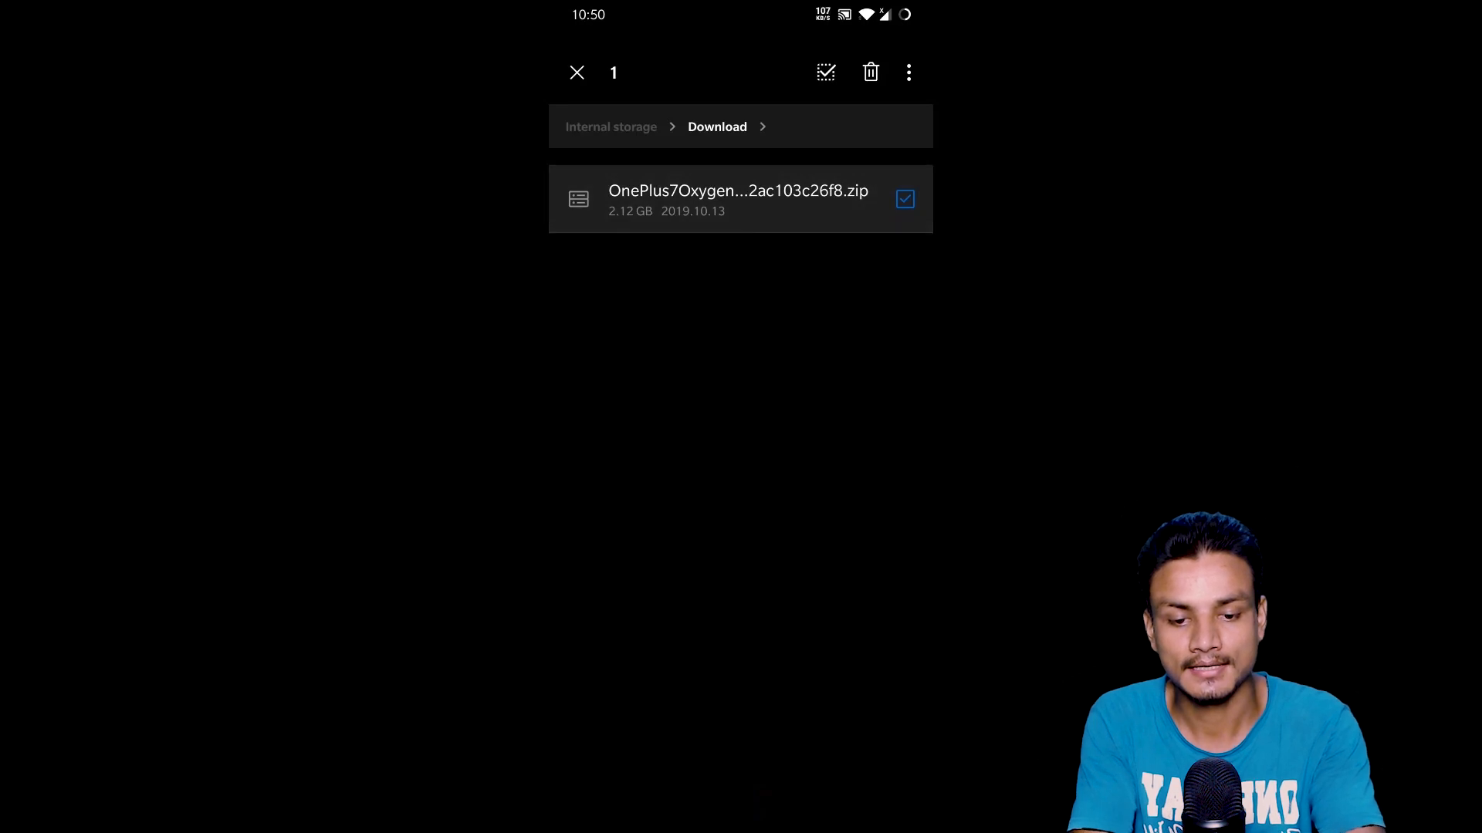
pyautogui.click(907, 71)
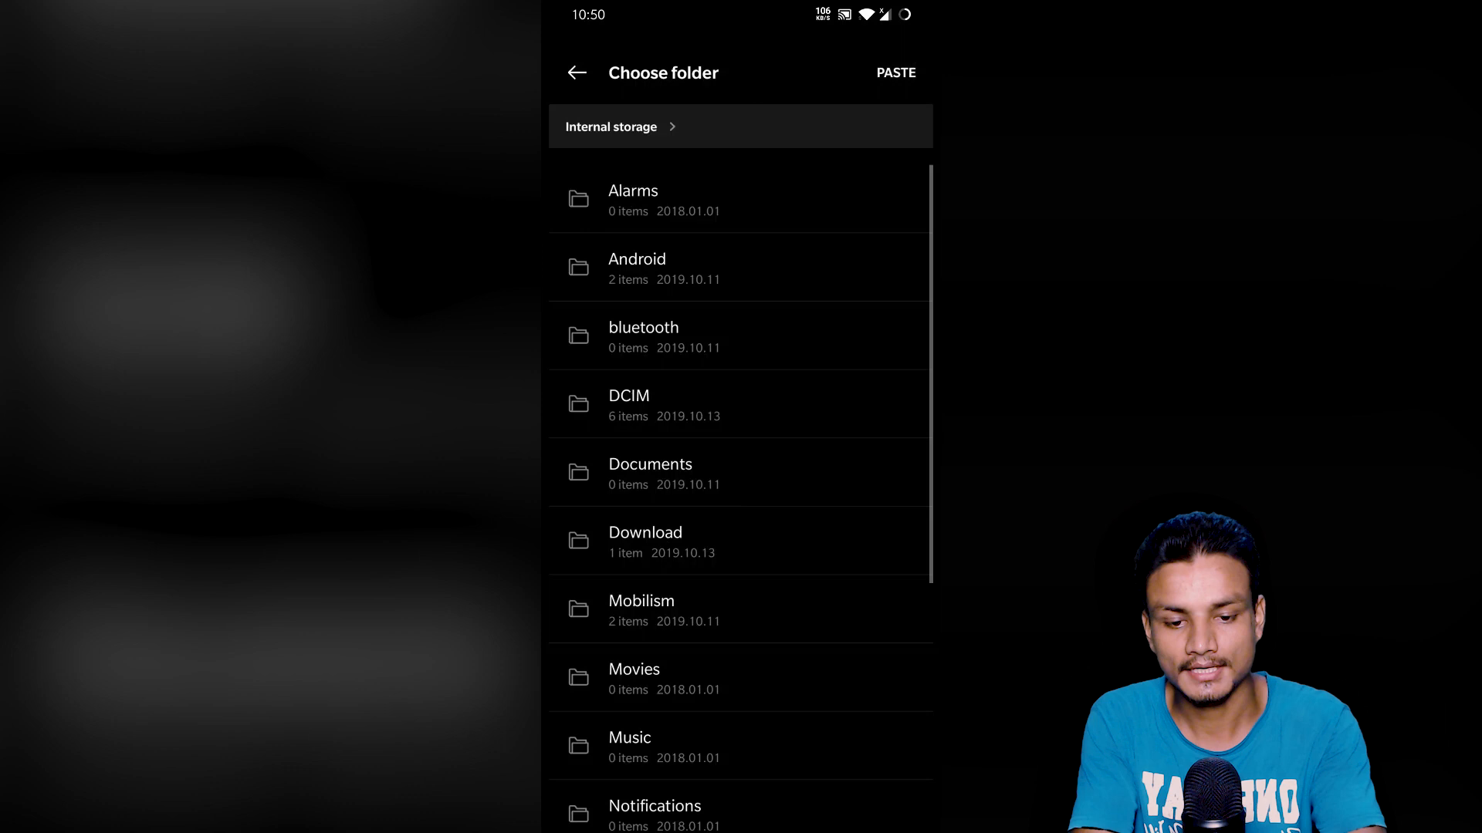
pyautogui.click(895, 72)
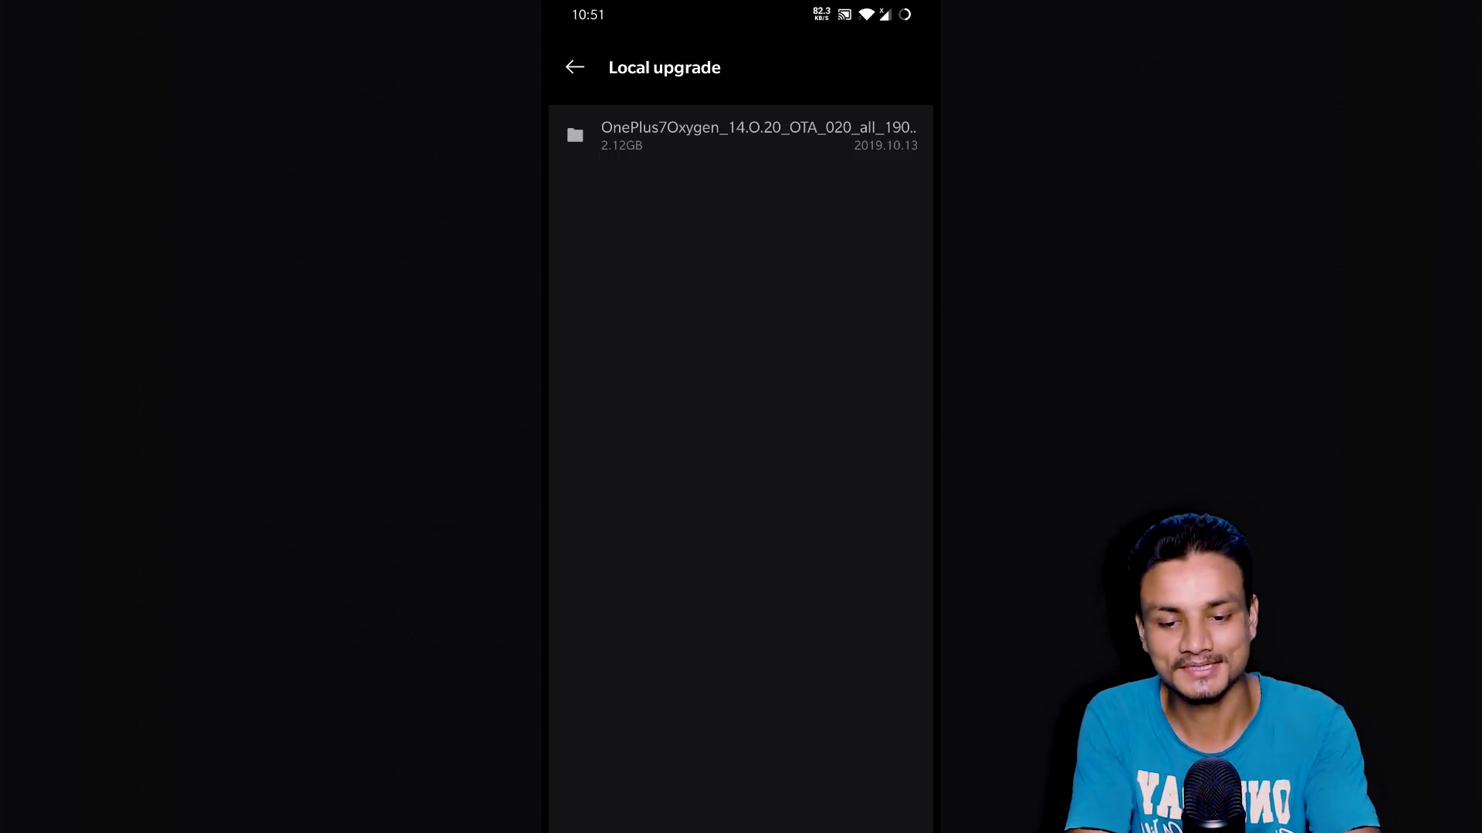
# Install the local OTA zip via INSTALL NOW to 100%, then reboot to apply it
pyautogui.click(756, 135)
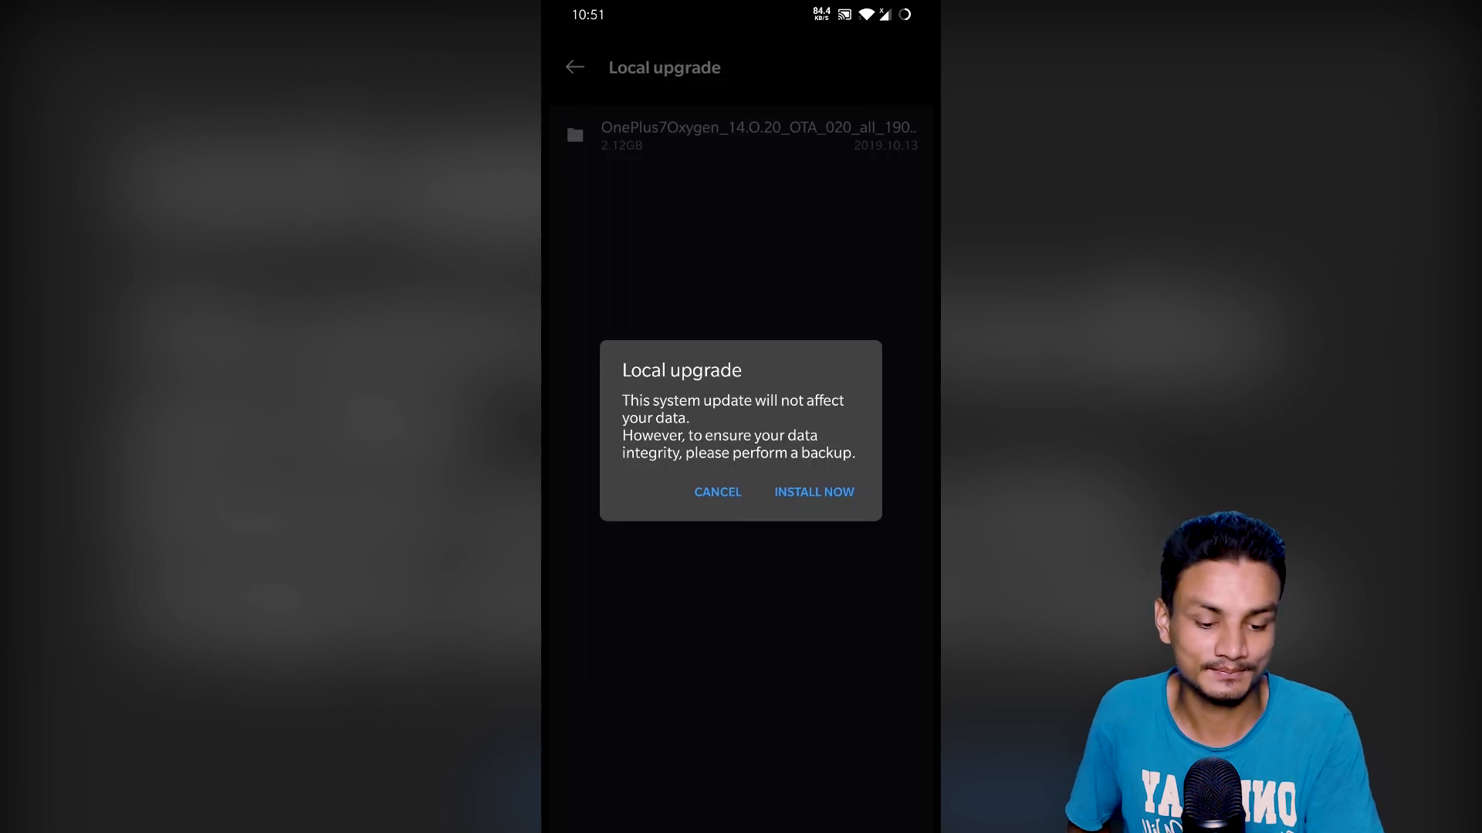
pyautogui.click(812, 492)
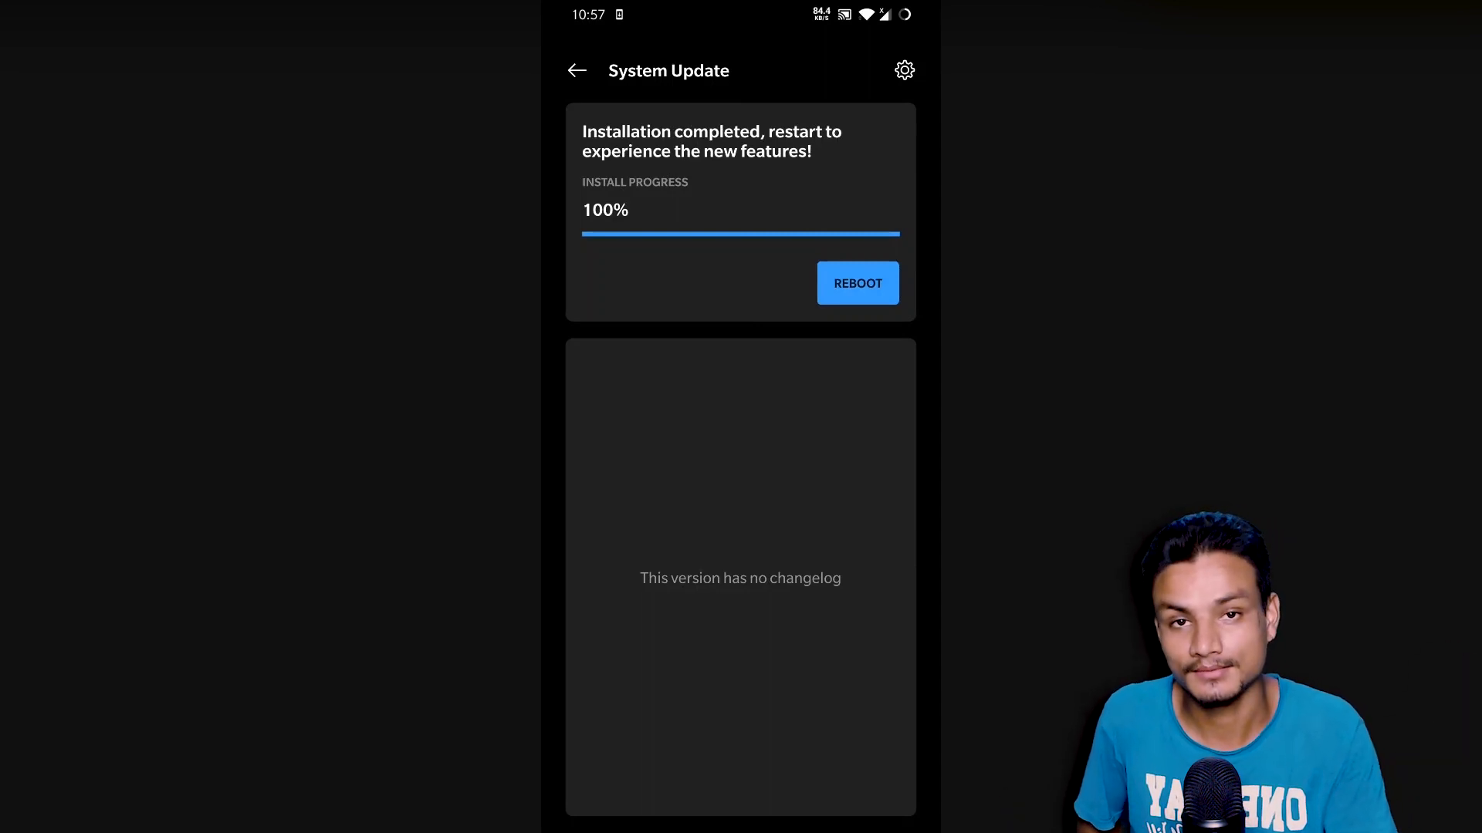
pyautogui.click(856, 283)
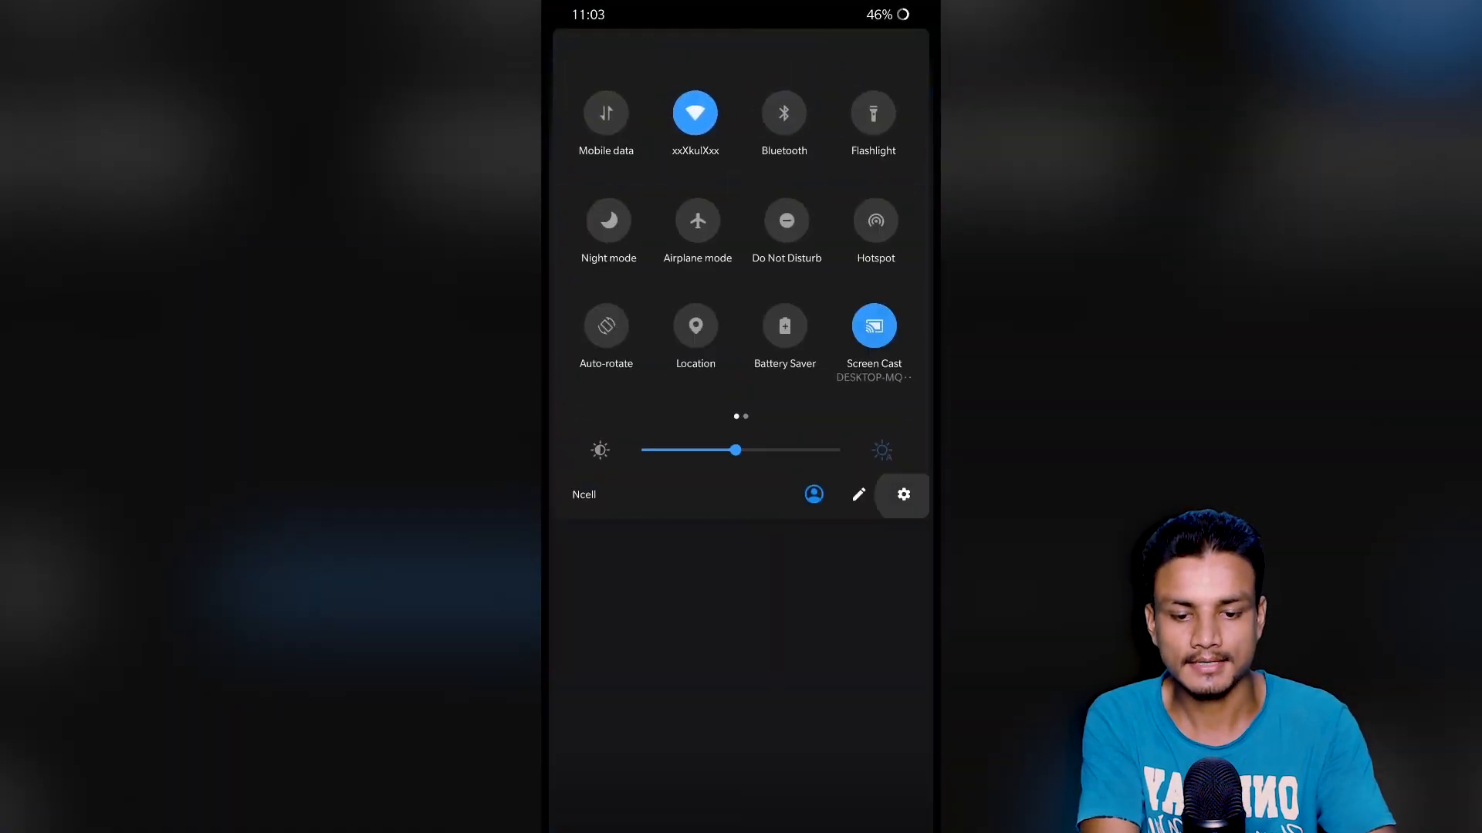
# Confirm Android 10 and OxygenOS 10.0.GM57AA in About phone and Android version, returning to Settings
pyautogui.click(902, 494)
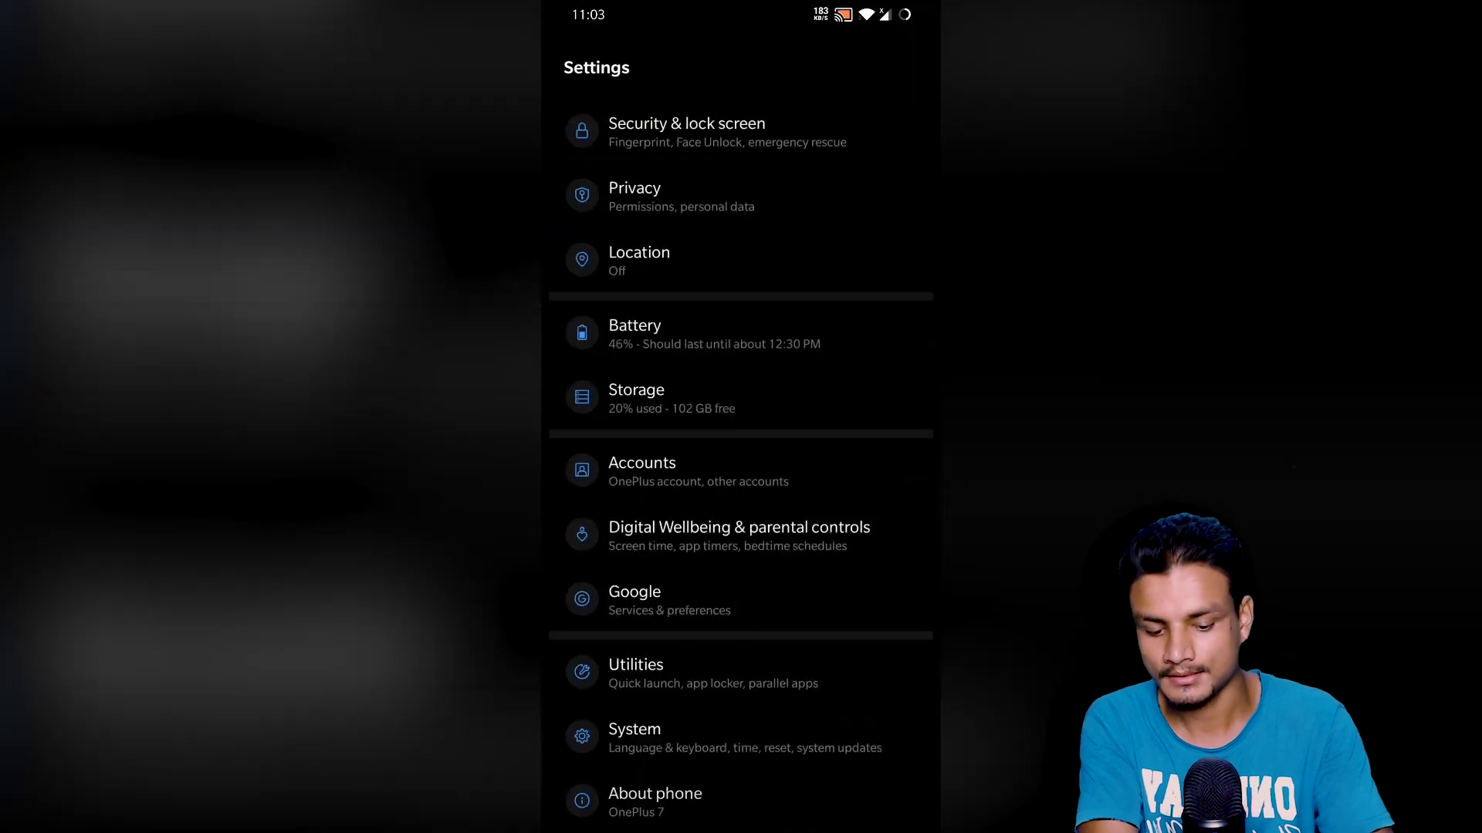
pyautogui.click(654, 801)
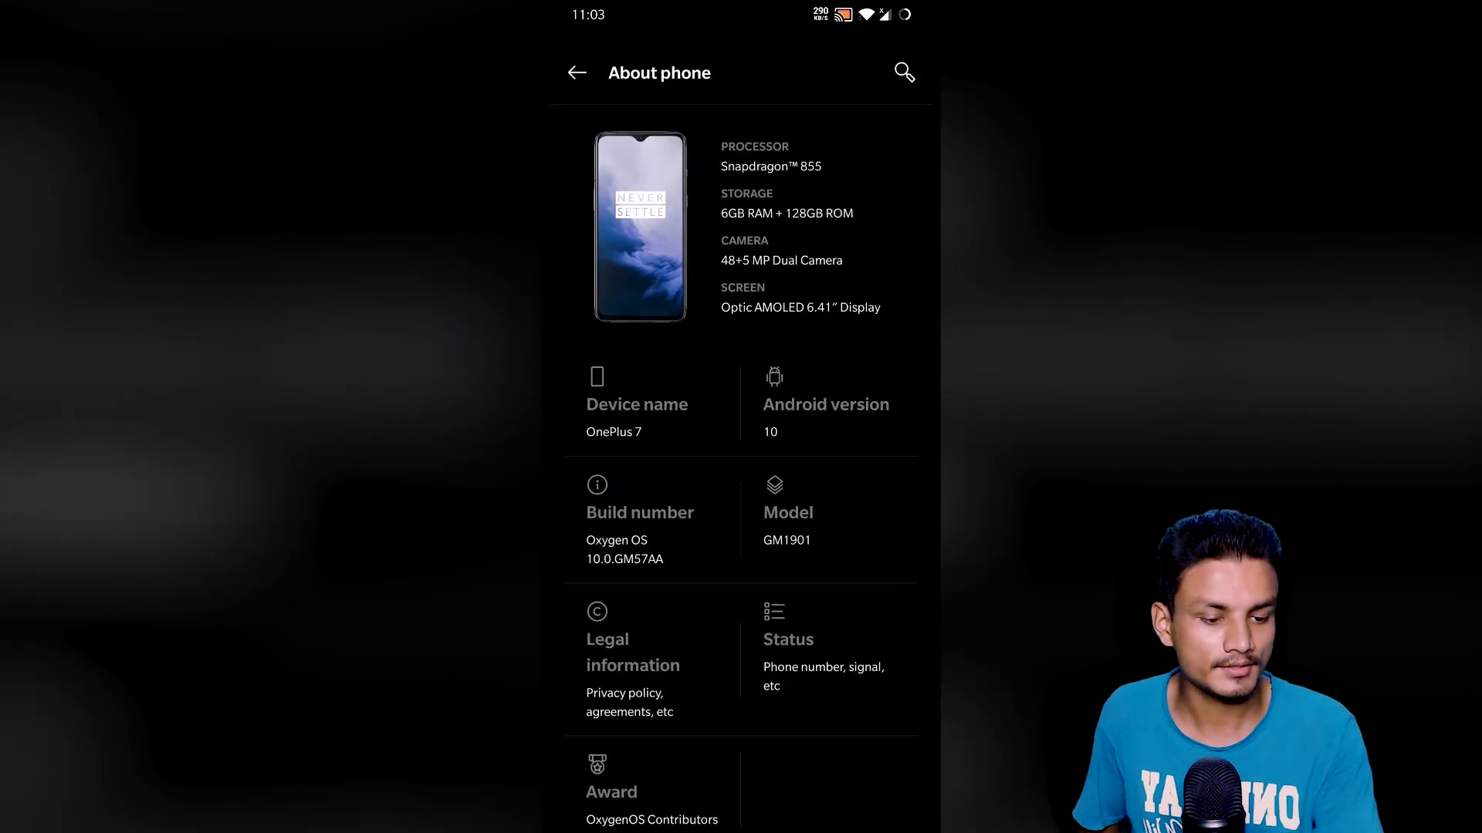
pyautogui.click(825, 416)
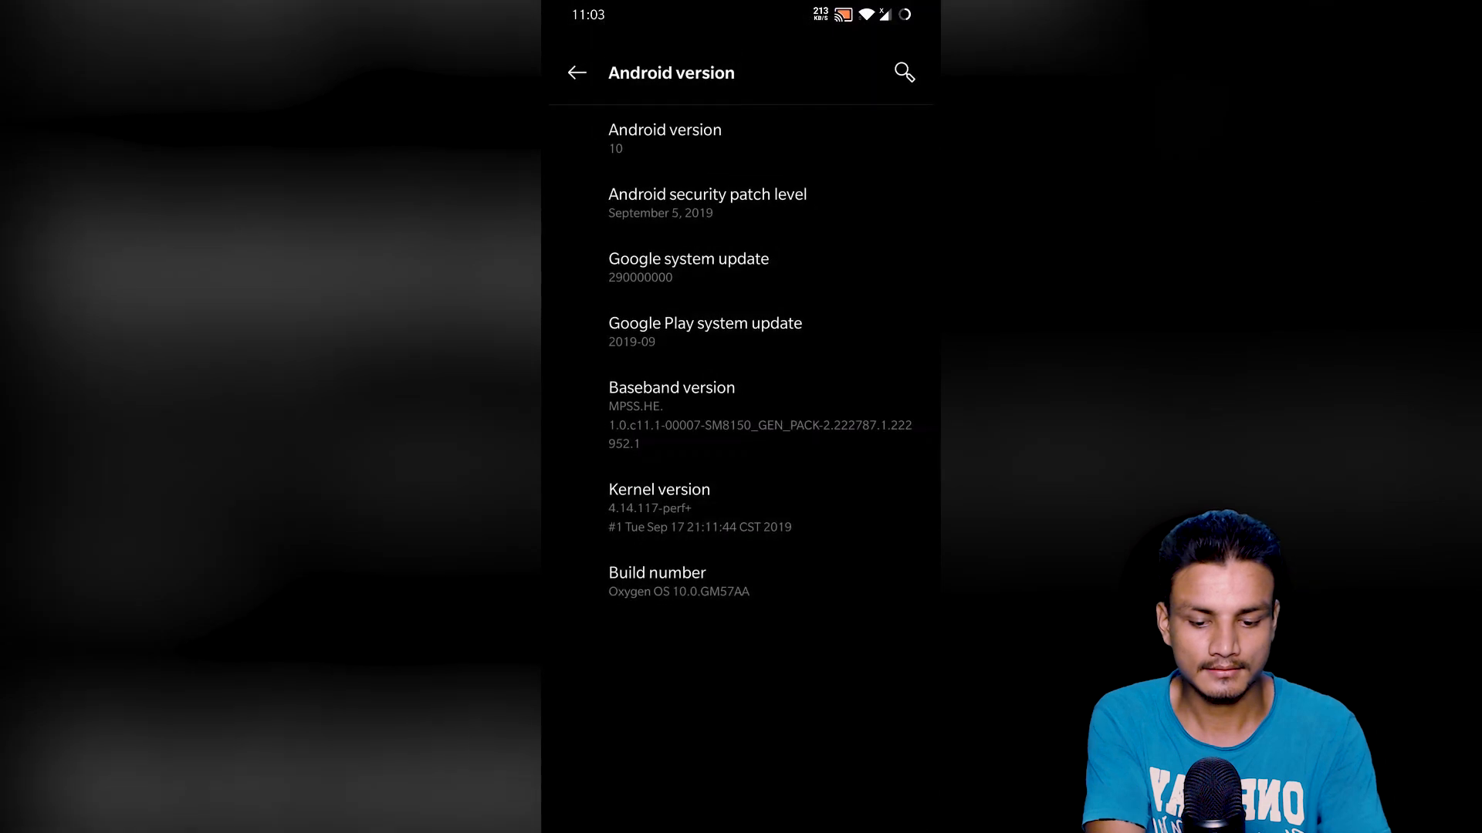
pyautogui.click(577, 72)
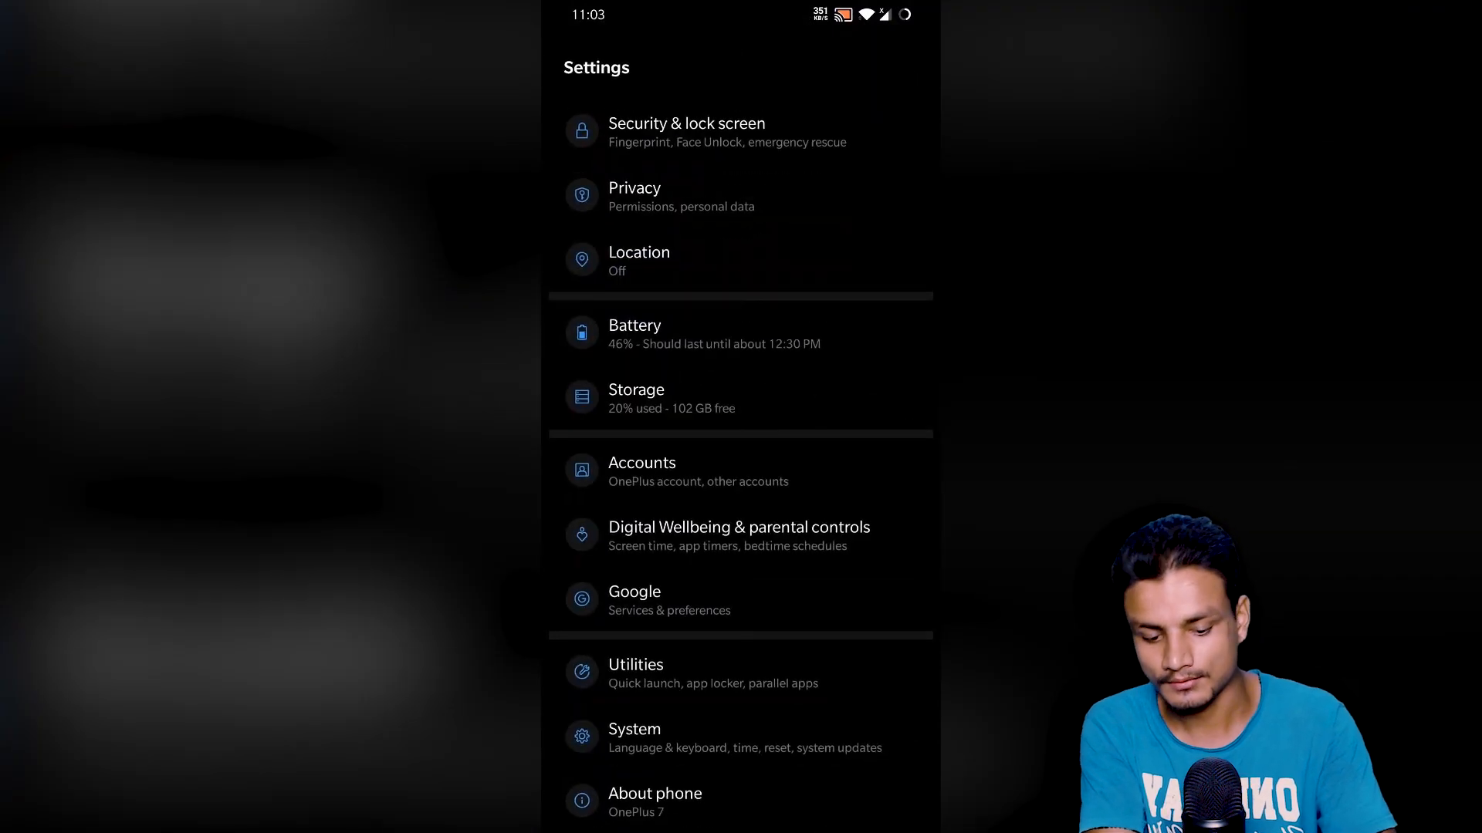
pyautogui.click(655, 800)
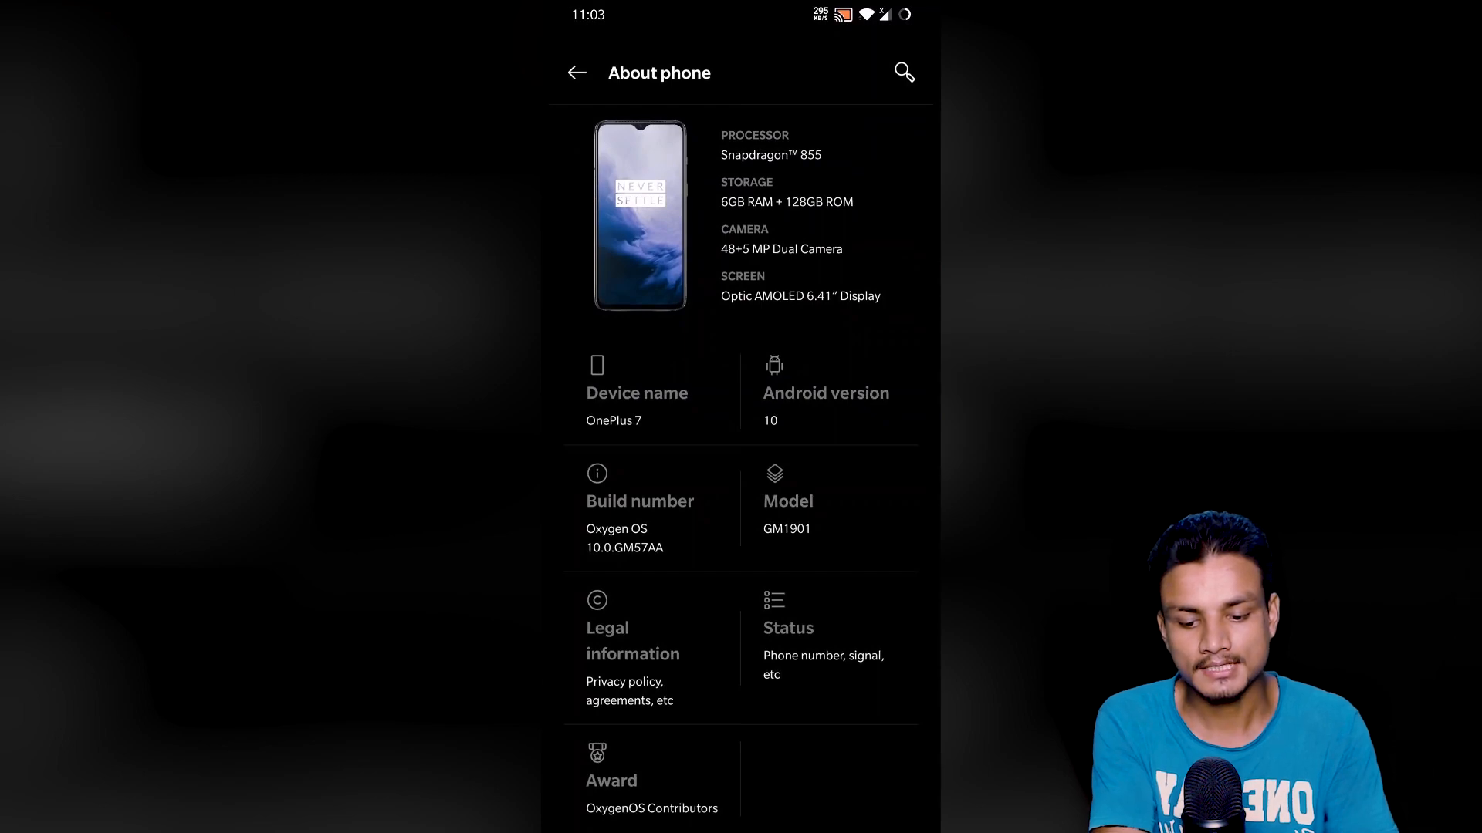
pyautogui.click(577, 72)
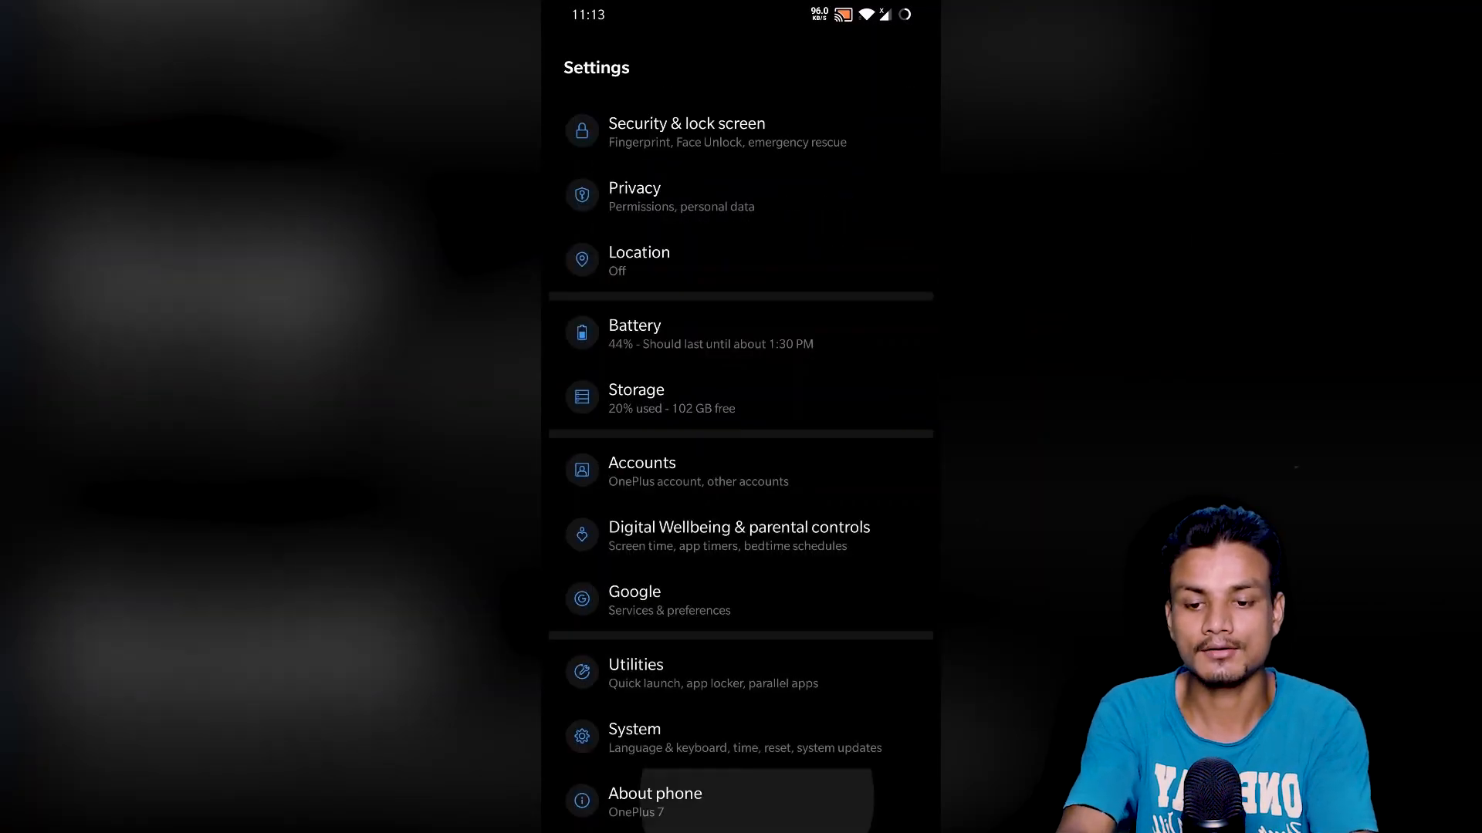
pyautogui.click(653, 801)
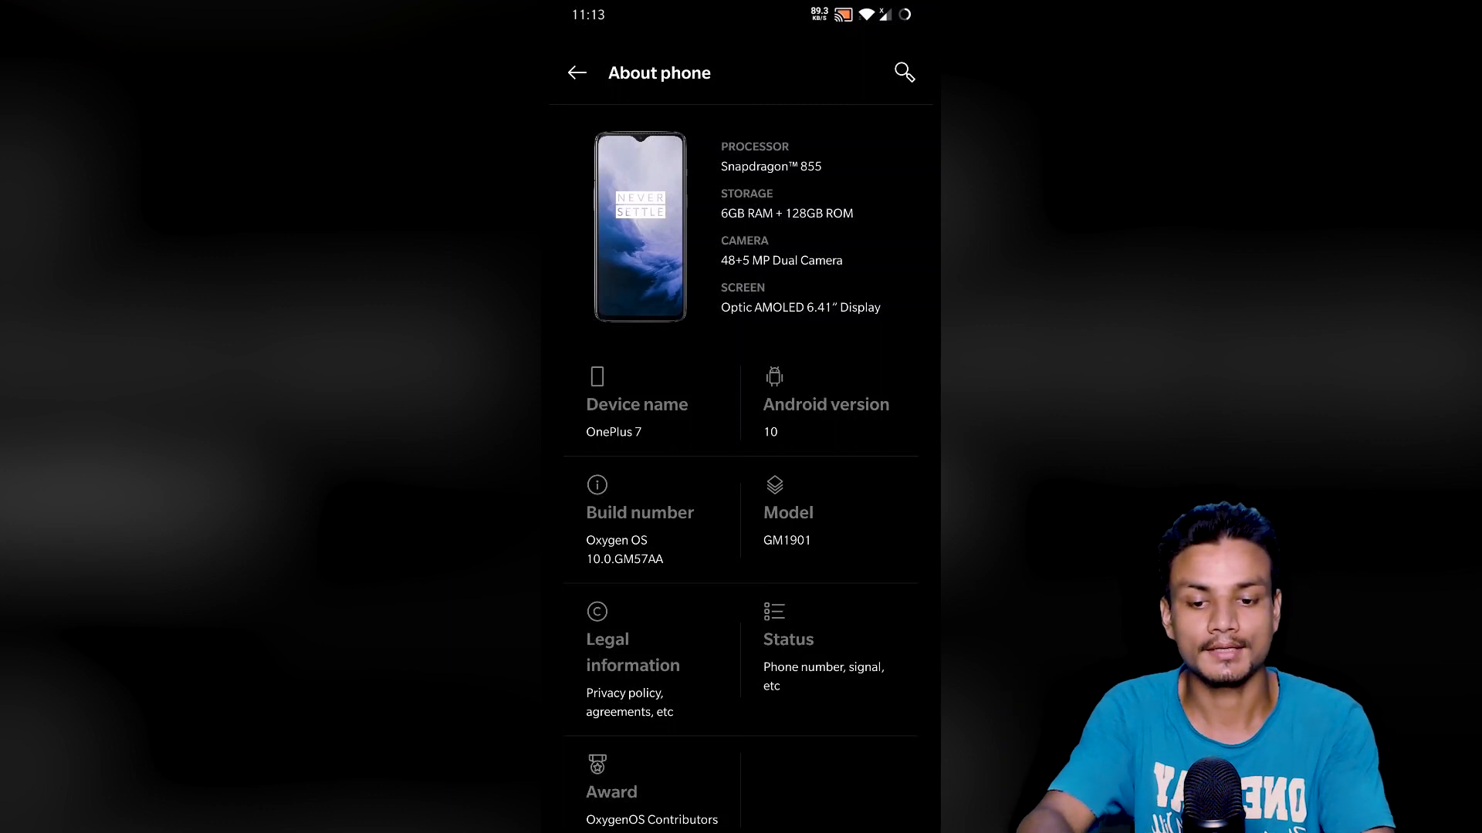
pyautogui.click(576, 71)
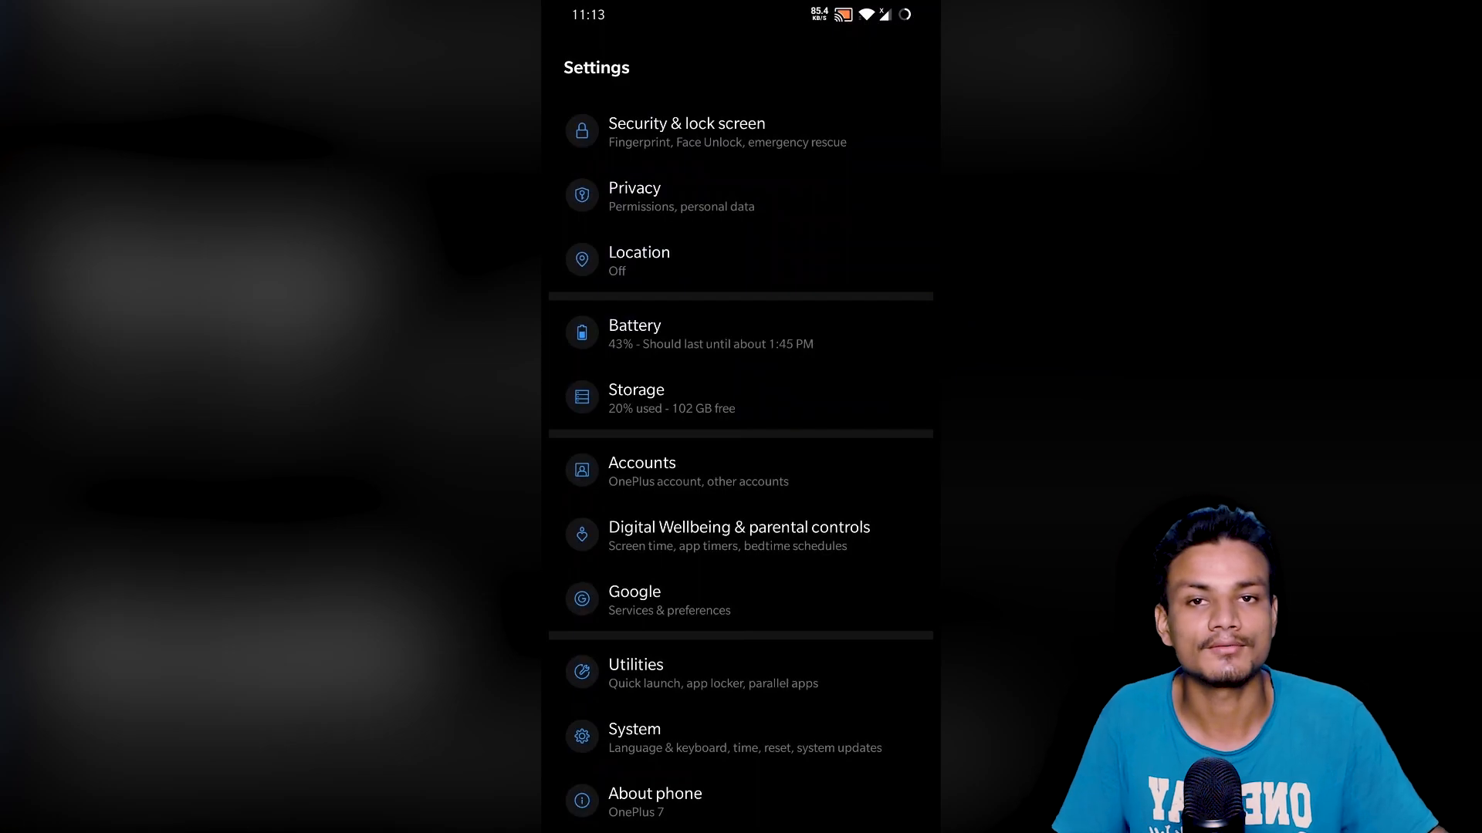
pyautogui.press('home')
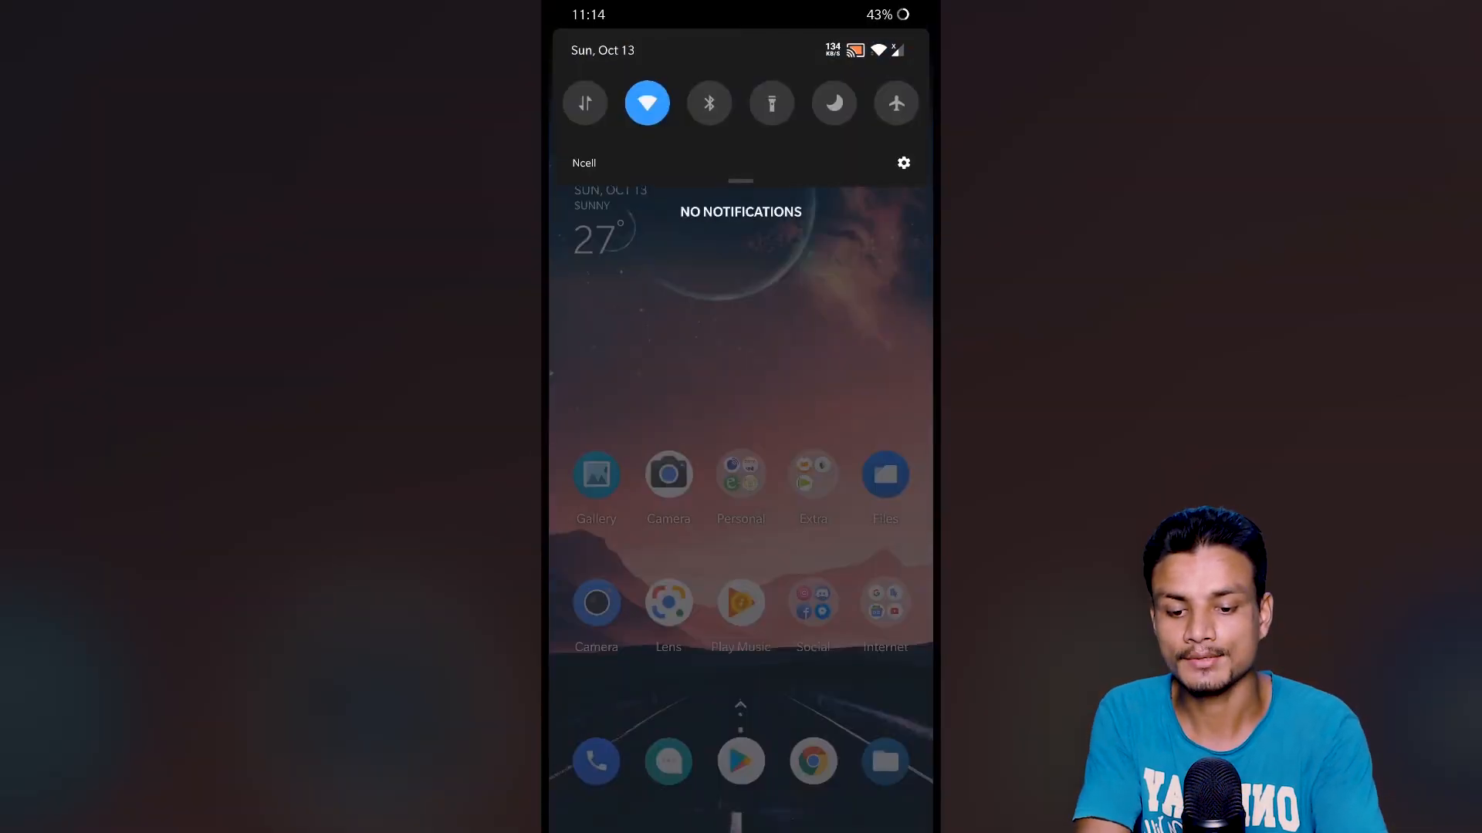
pyautogui.click(902, 163)
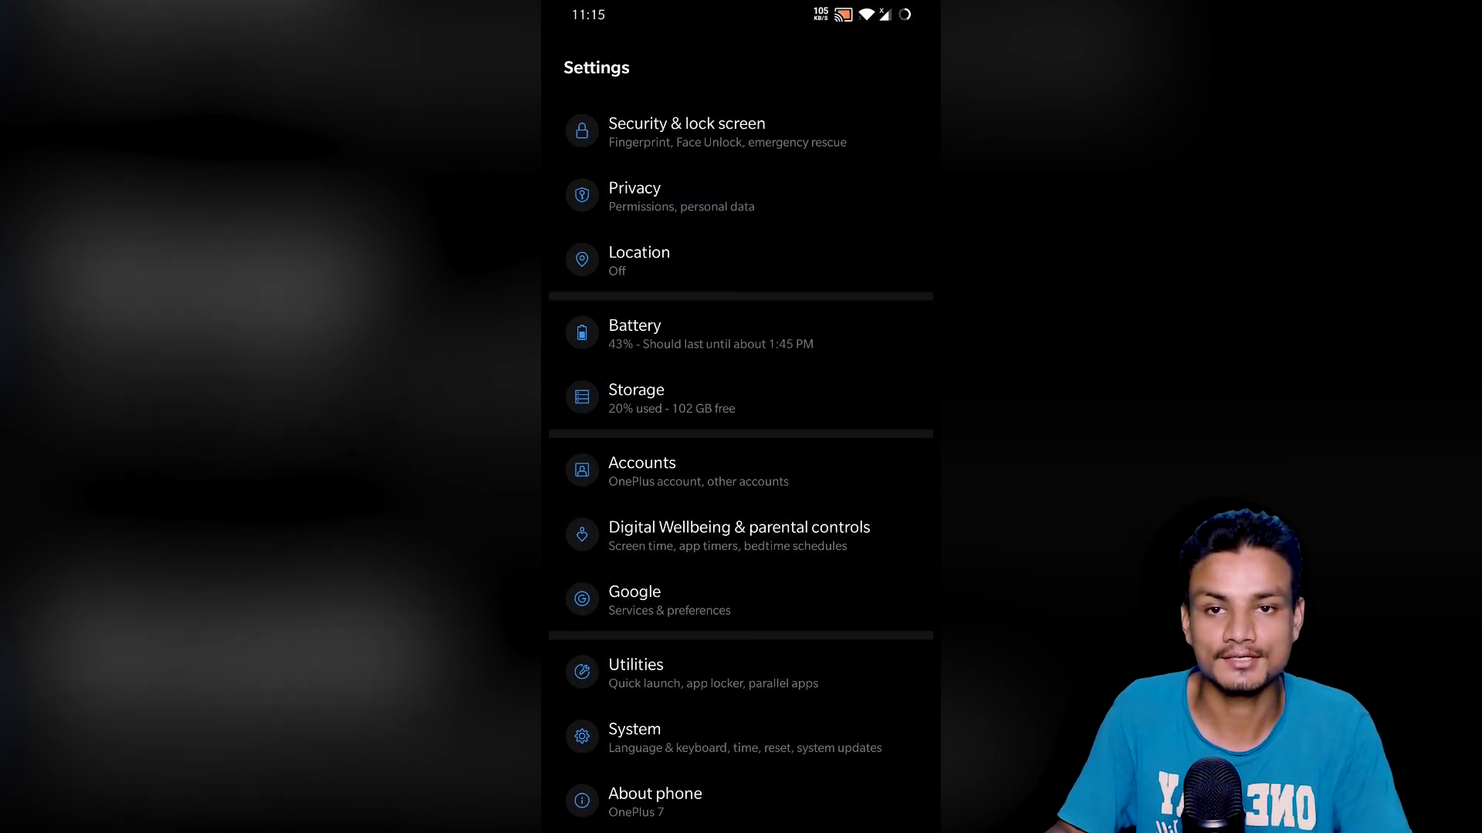
pyautogui.scroll(-3)
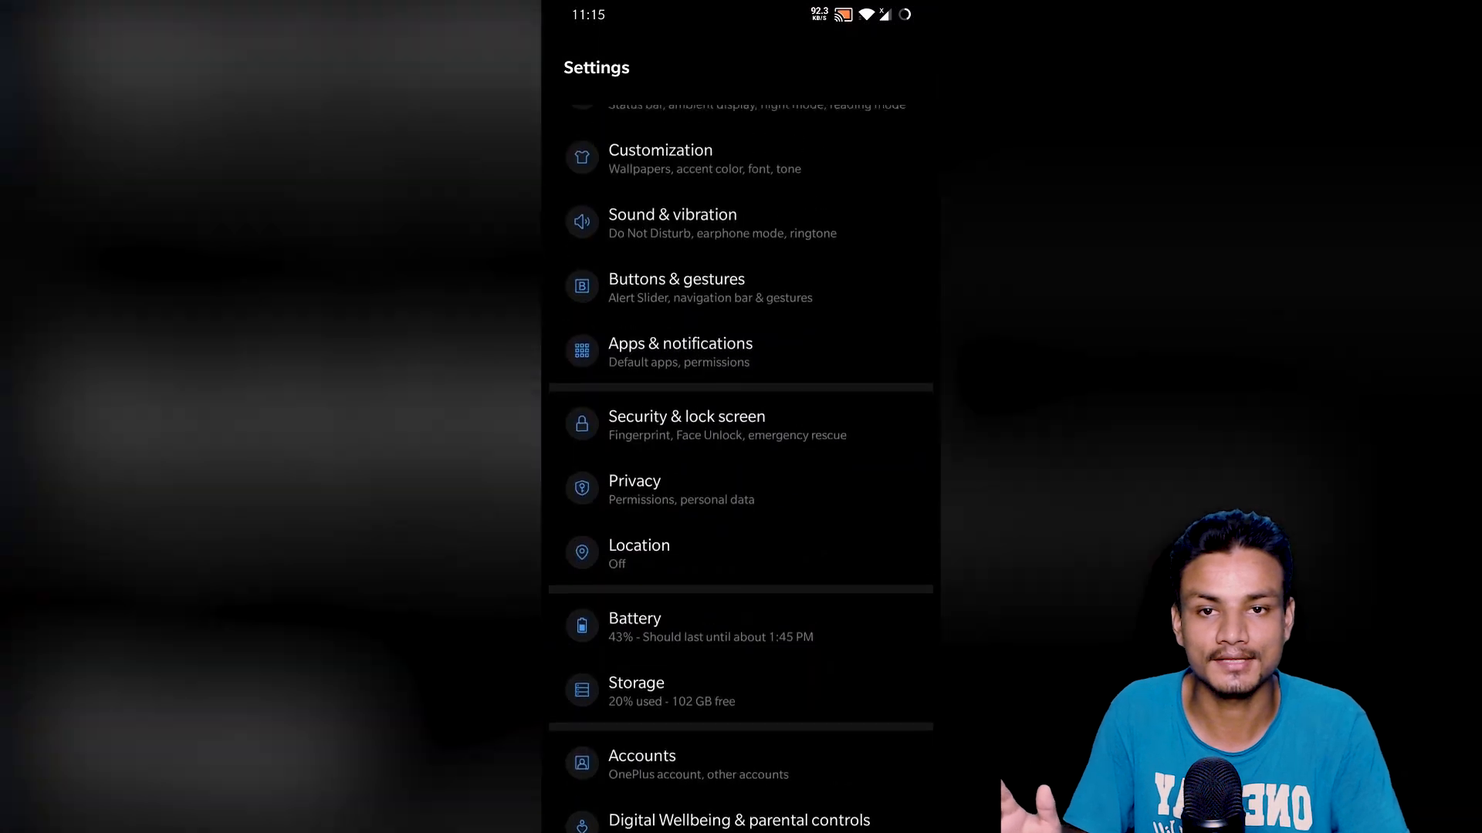
pyautogui.scroll(-3)
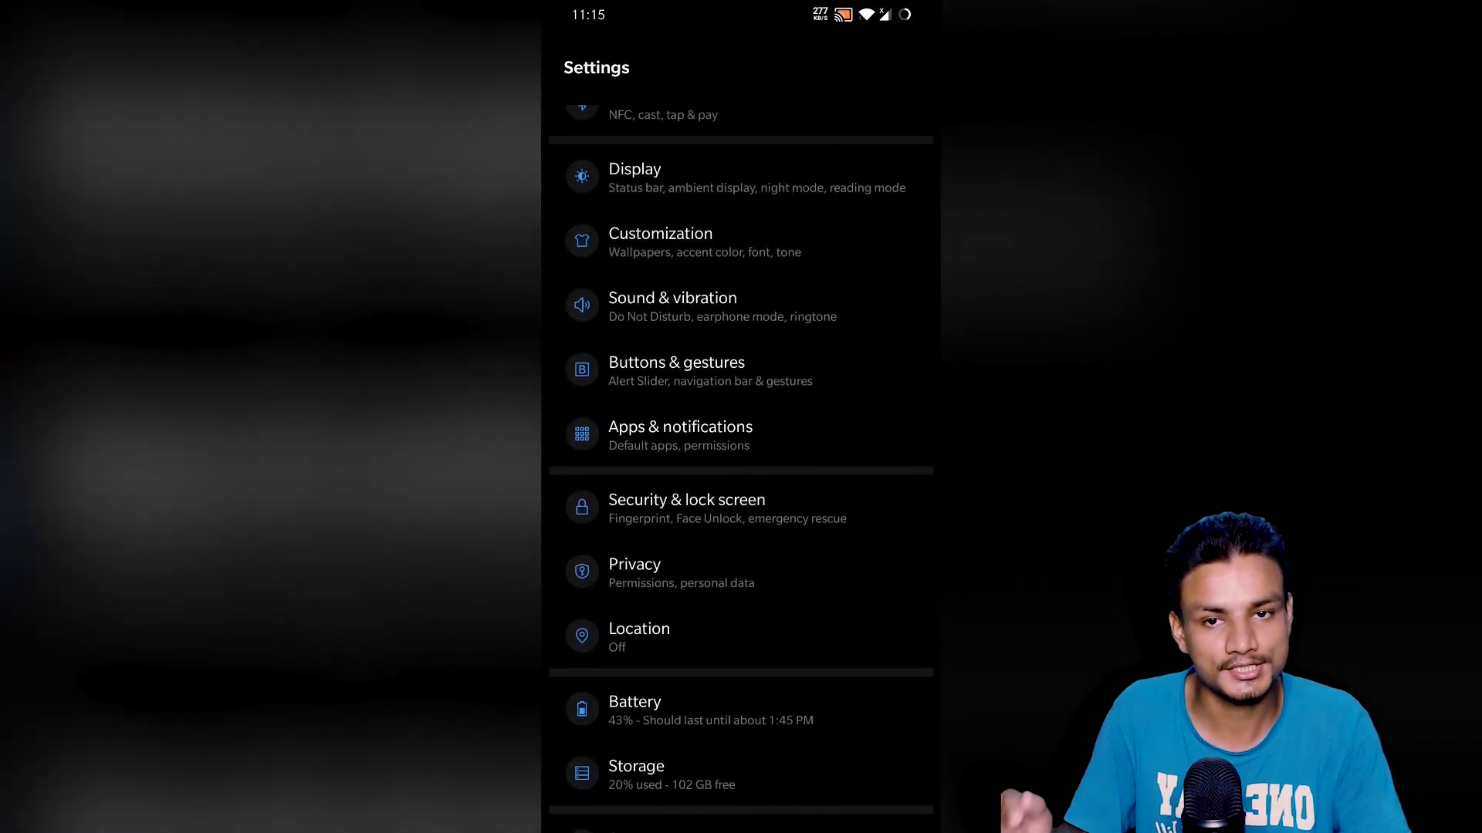